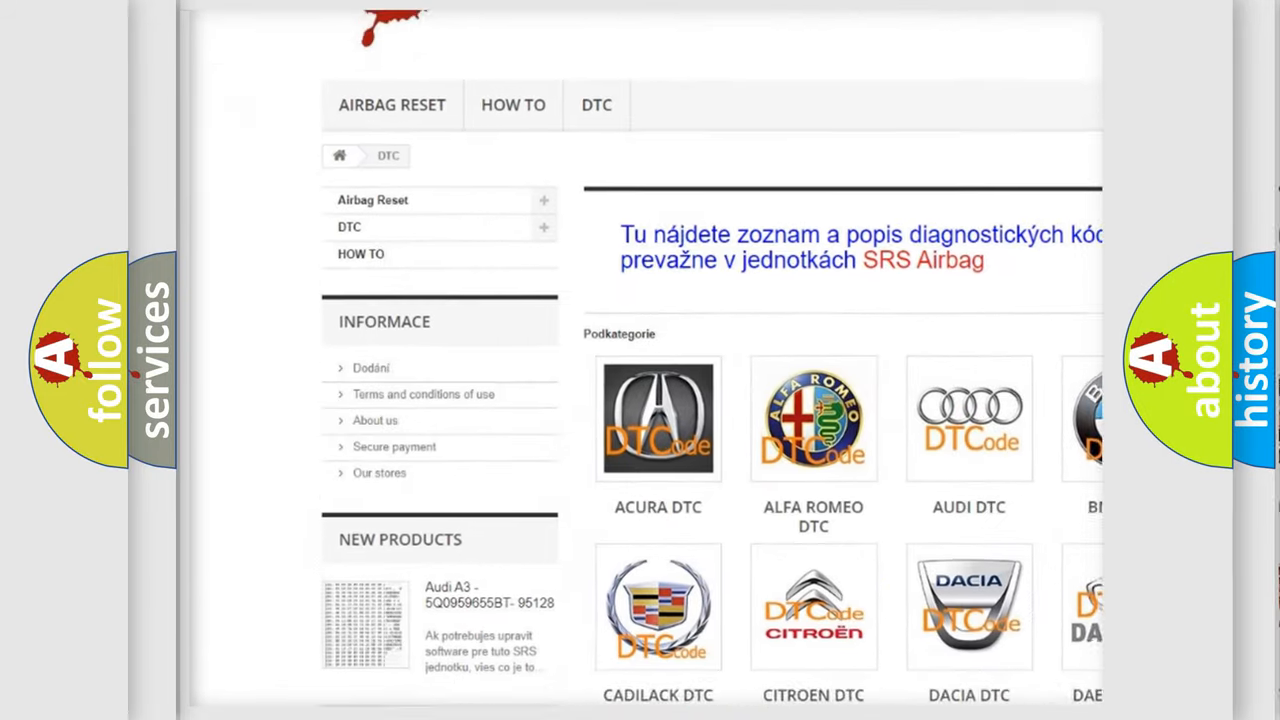
scroll(down, 3)
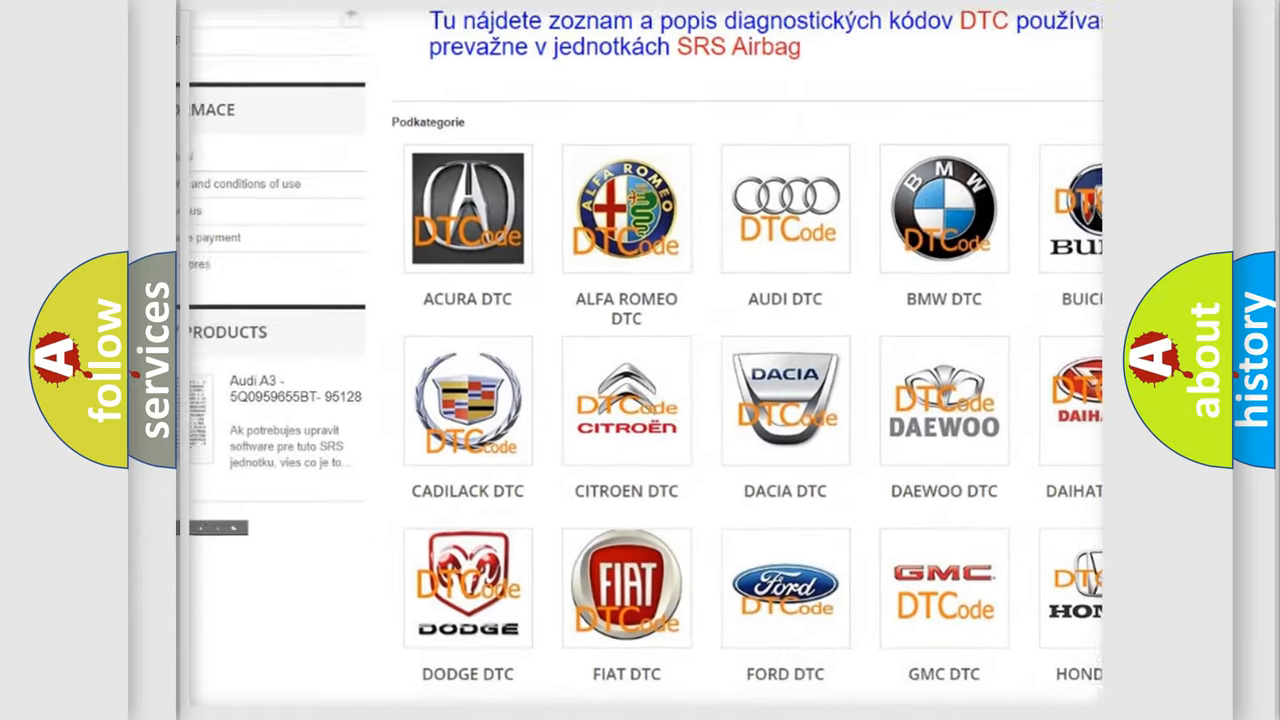